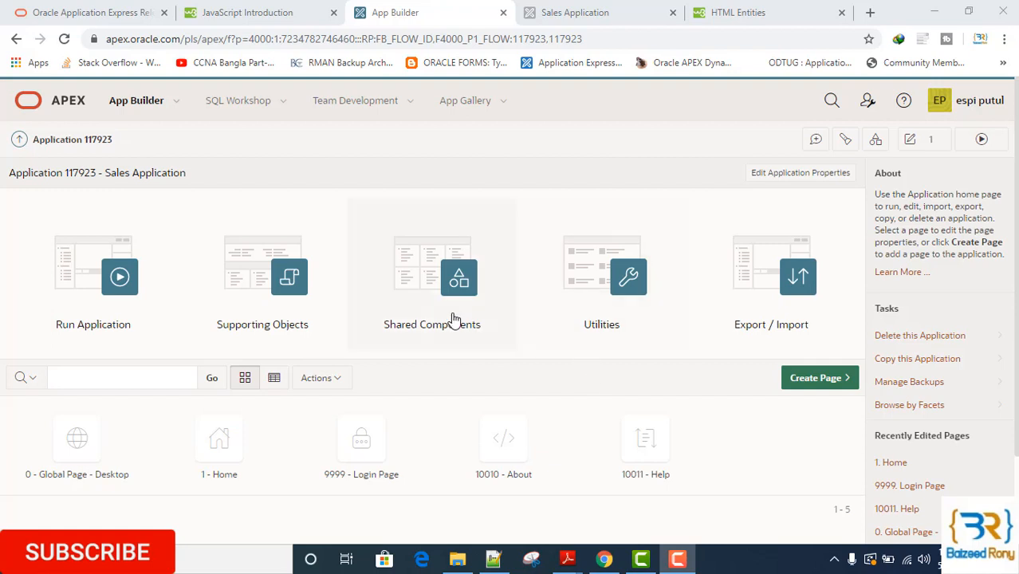
# Go to Shared Components > Lists of Values for the Sales Application.
pyautogui.click(458, 278)
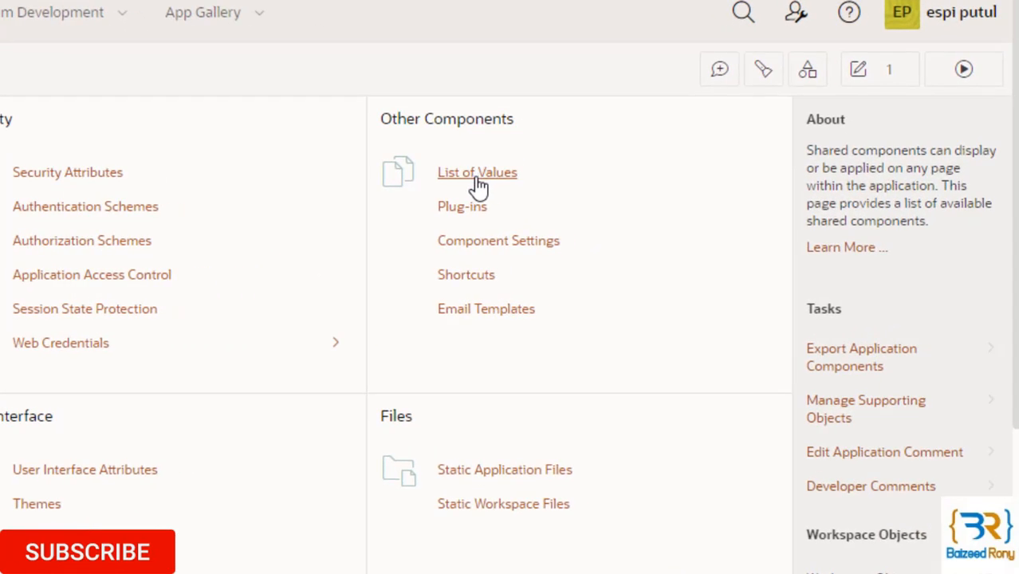
pyautogui.click(476, 172)
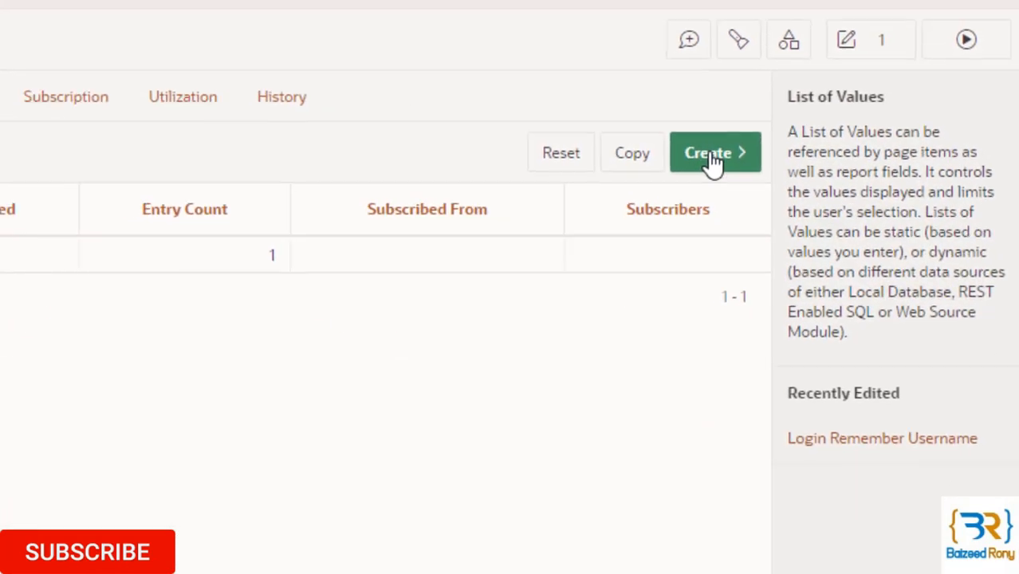
# Create a new Dynamic list of values named 'PRODUCTS WITH PRICE' and continue to its source.
pyautogui.click(714, 151)
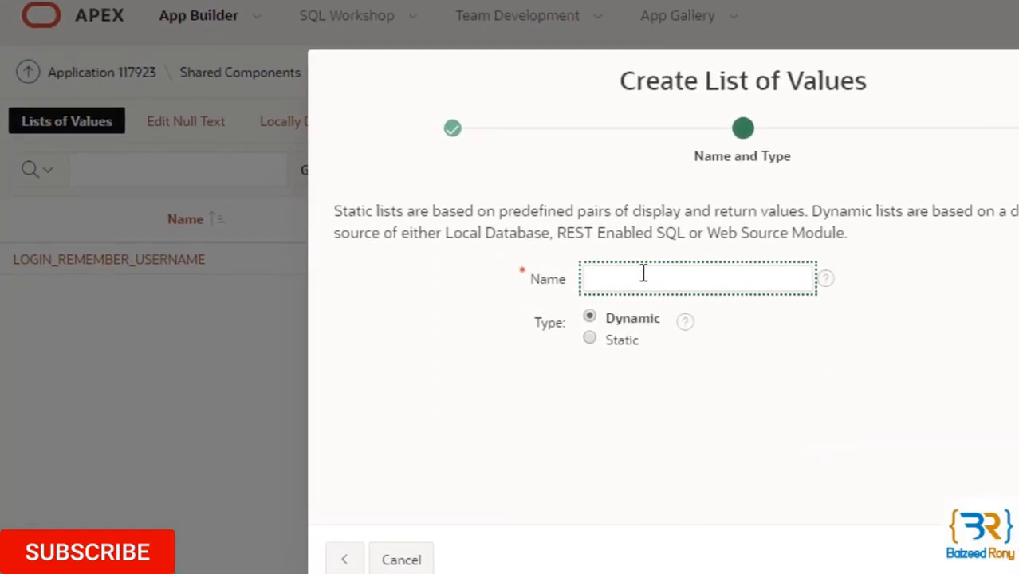
pyautogui.write('PRODUCTS WITH PRICE')
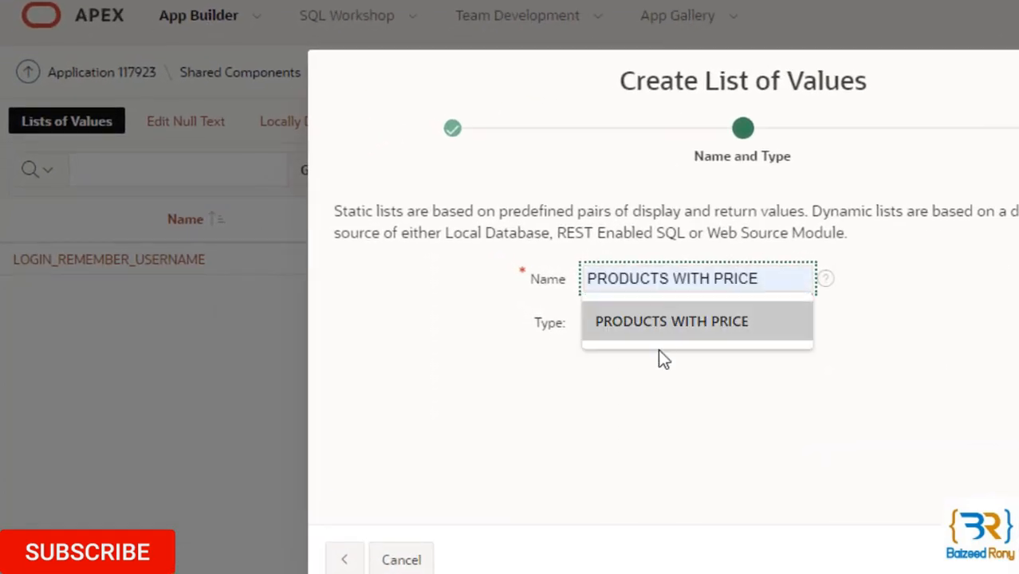
pyautogui.click(671, 322)
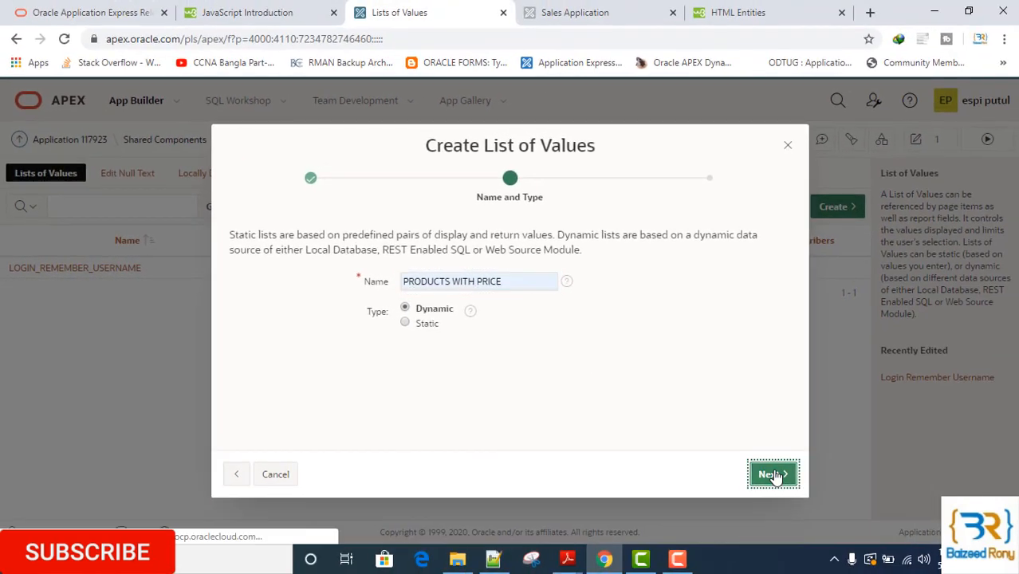
pyautogui.click(771, 473)
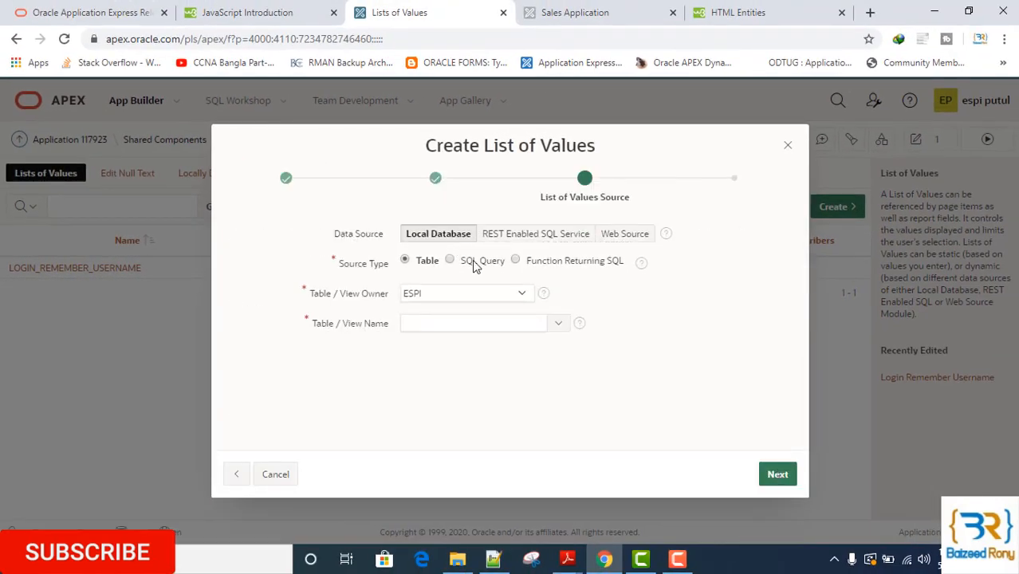
# Use a SQL Query on demo_product_info selecting product_name with list_price as d and product_id as r.
pyautogui.click(450, 260)
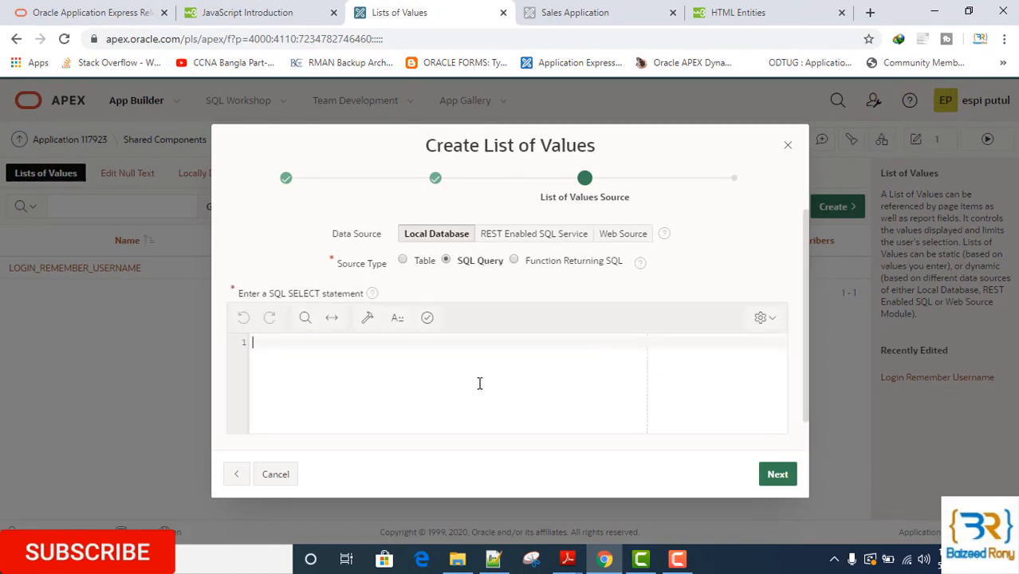
pyautogui.write("select apex_escape.html(product_name) || ' [$' || list_price || ']' d, product_id r from demo_product_info where product_avail = 'Y' order by 1")
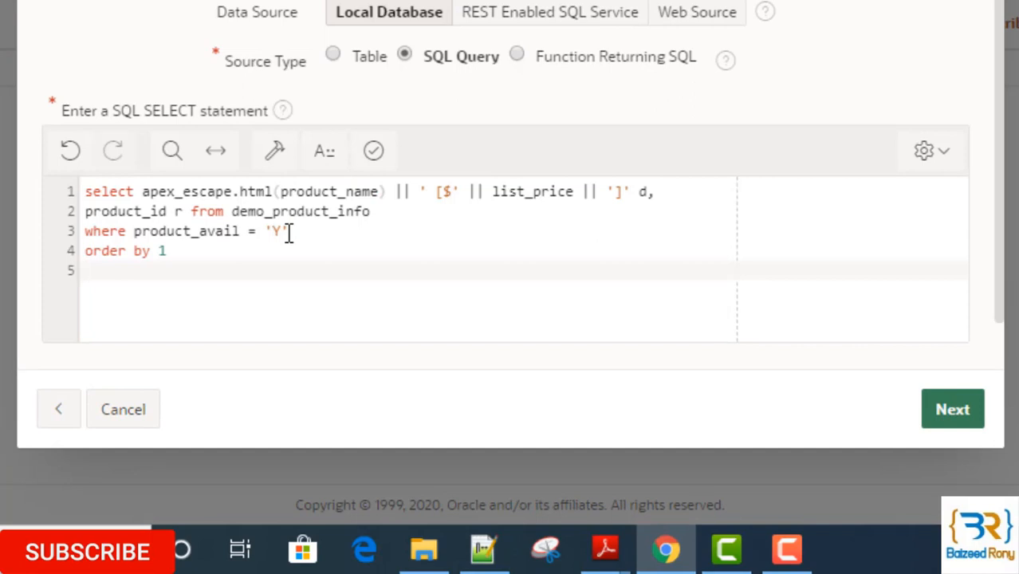
pyautogui.moveTo(258, 191)
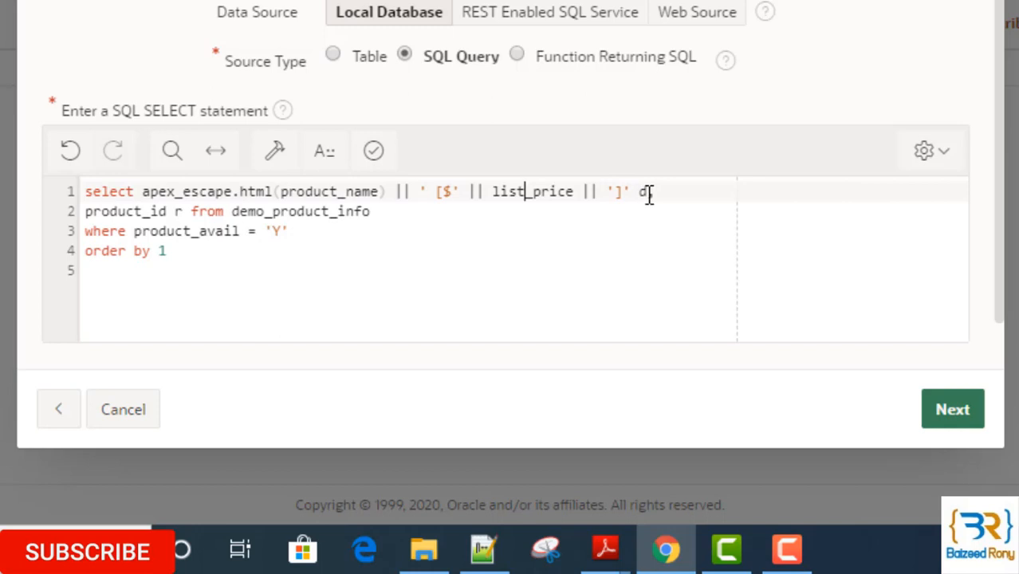
pyautogui.write(',')
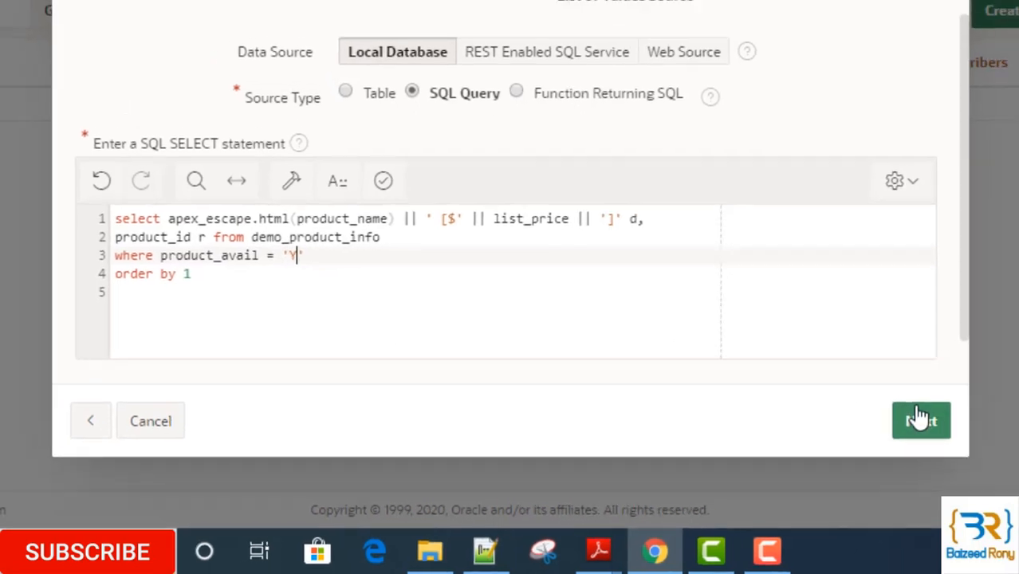
# Map return column R and display column D, then create the PRODUCTS WITH PRICE list of values.
pyautogui.click(920, 421)
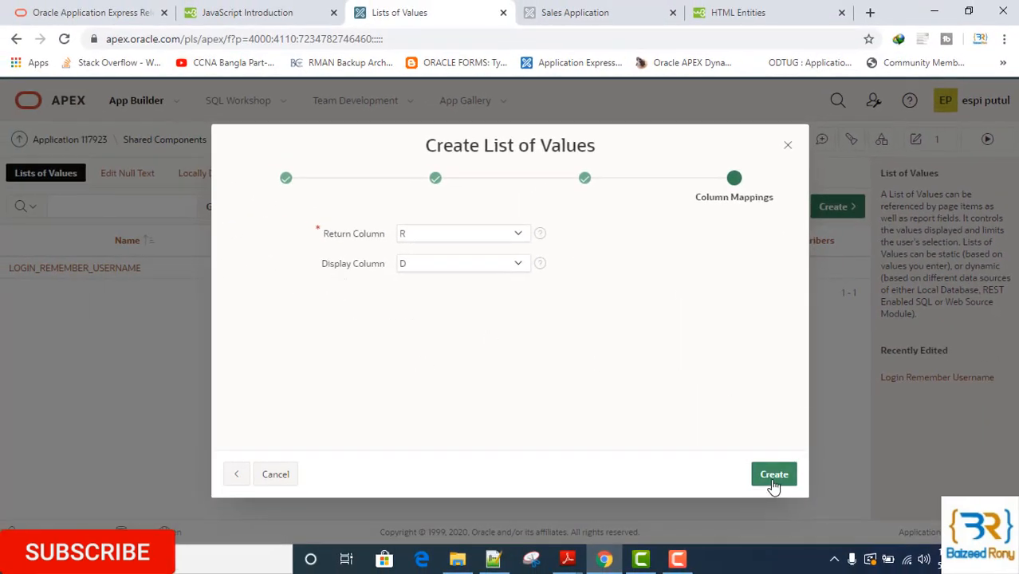
pyautogui.click(773, 473)
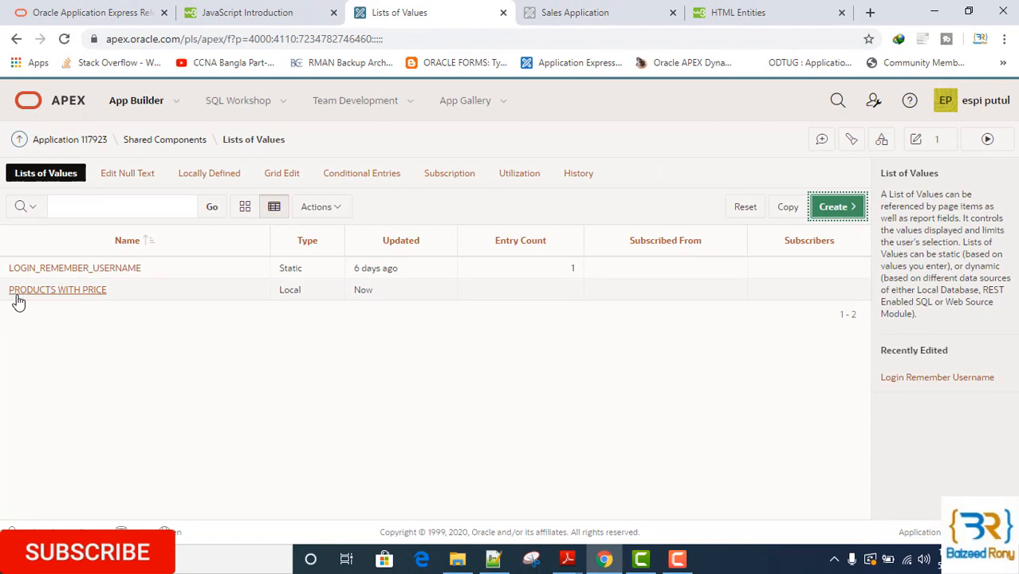
pyautogui.moveTo(11, 310)
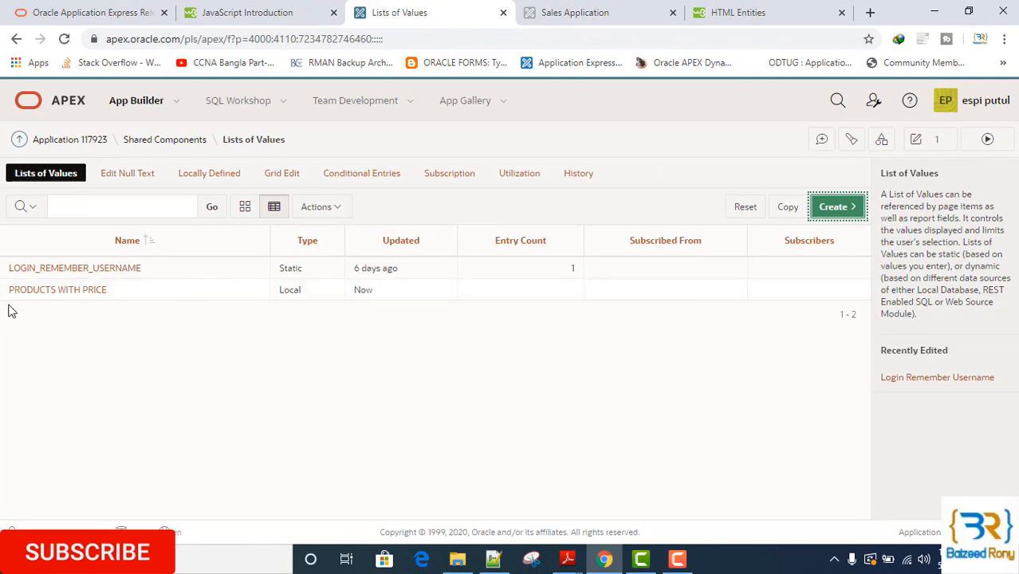
pyautogui.moveTo(389, 376)
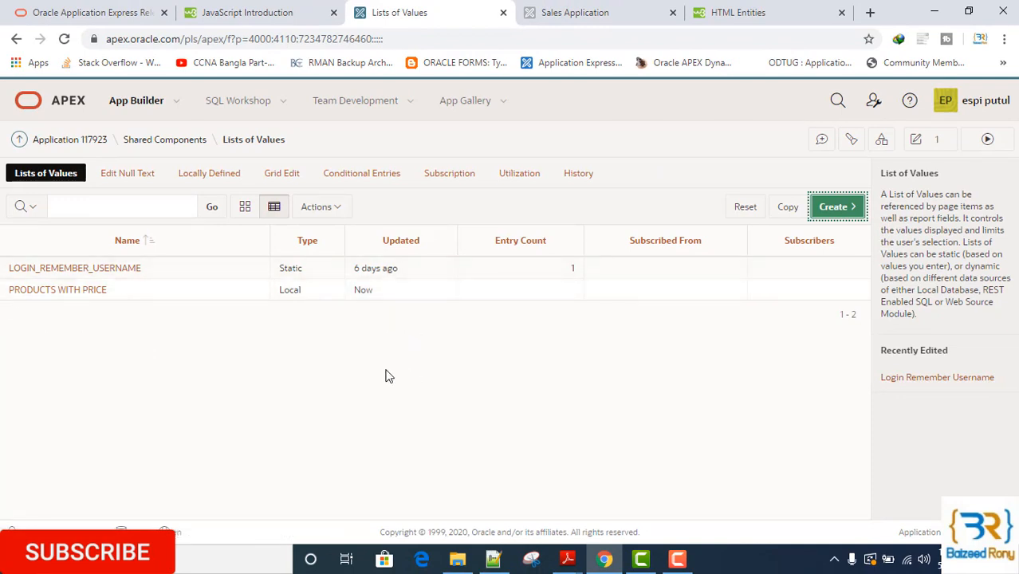